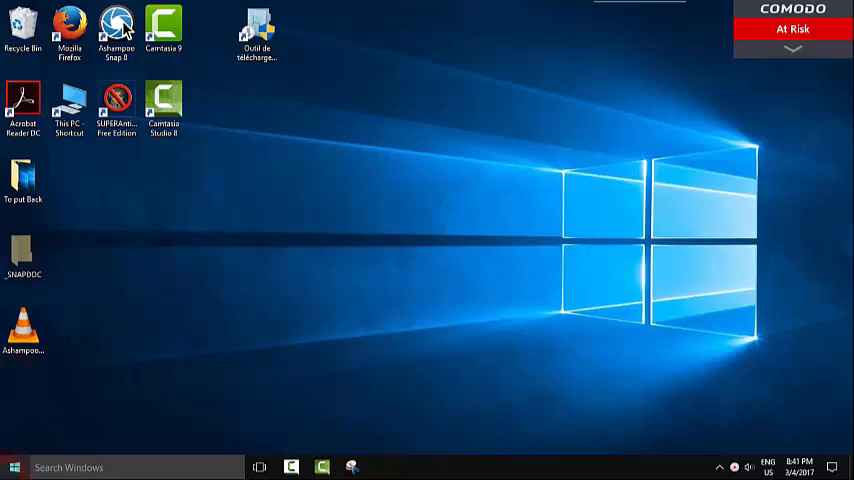
- Search for 'control' from Start so Control Panel shows as the best match
{"action": "left_click", "coordinate": [14, 466]}
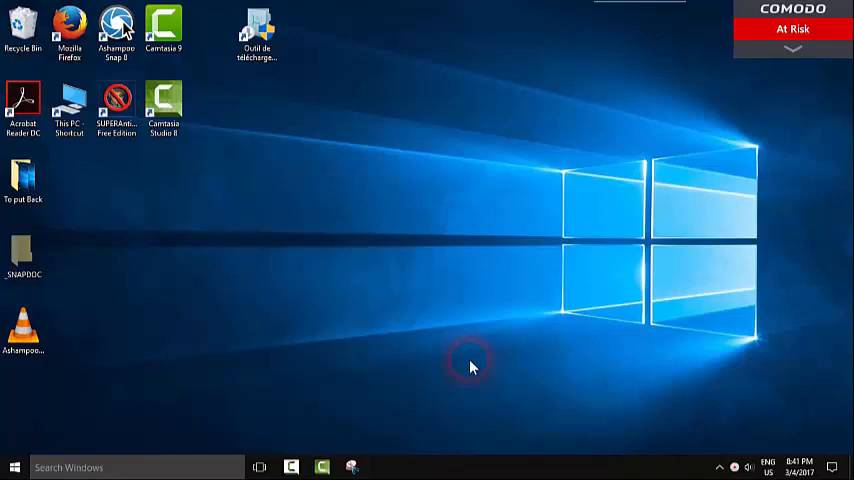
{"action": "left_click", "coordinate": [14, 468]}
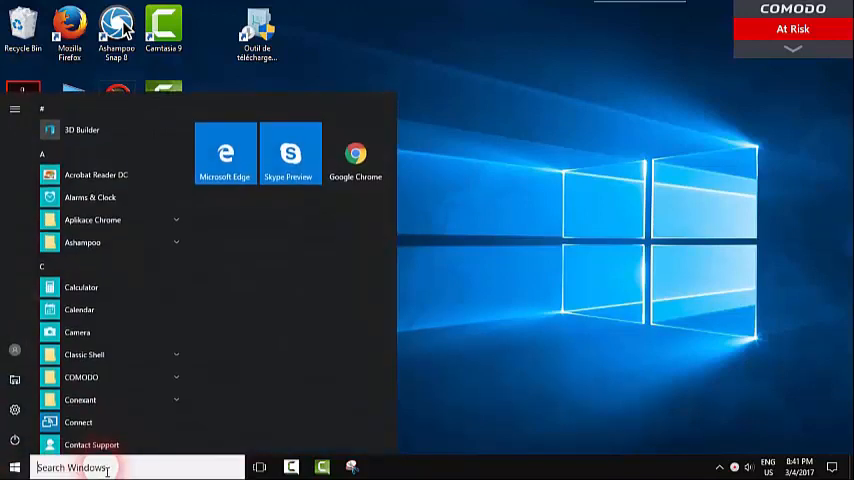
{"action": "type", "text": "control"}
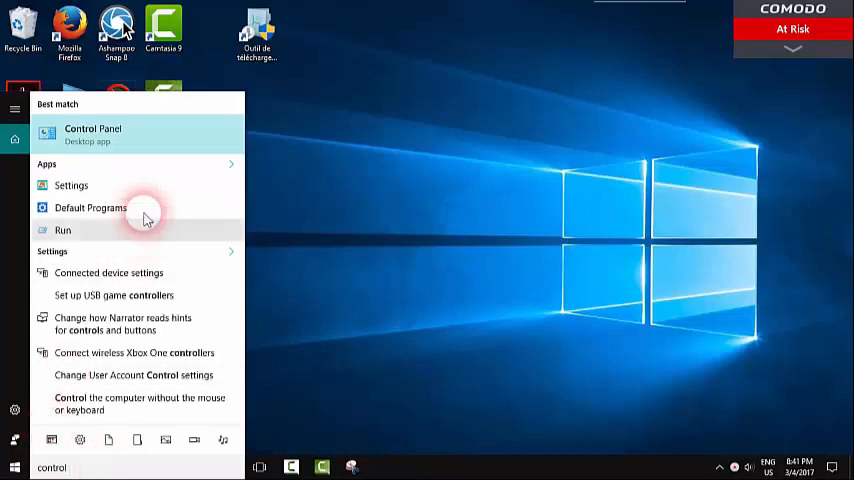
- Launch Control Panel in Category view and go to System and Security
{"action": "left_click", "coordinate": [92, 132]}
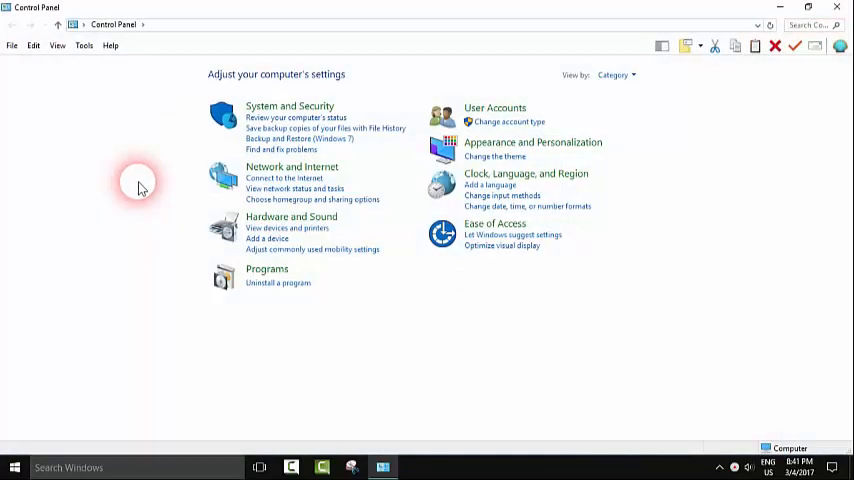
{"action": "mouse_move", "coordinate": [658, 96]}
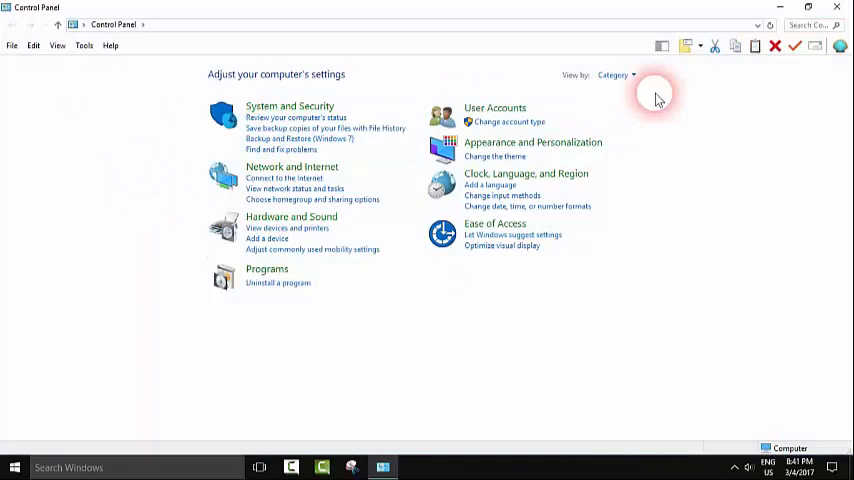
{"action": "left_click", "coordinate": [616, 74]}
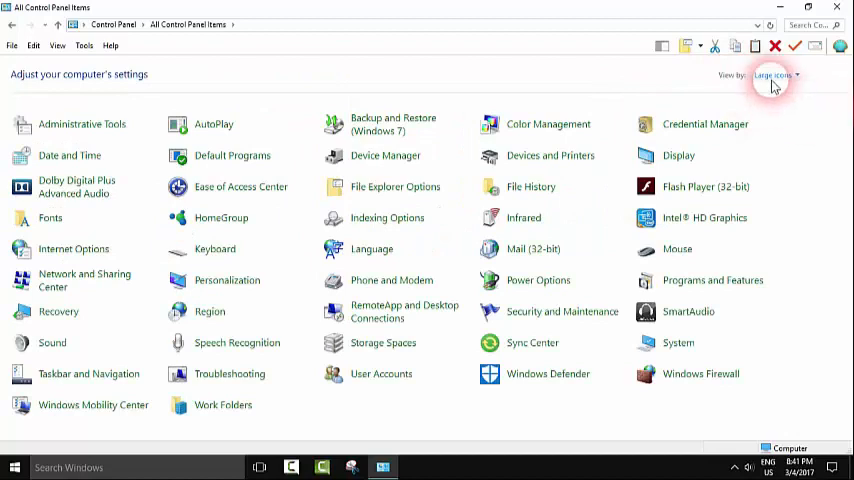
{"action": "left_click", "coordinate": [772, 76]}
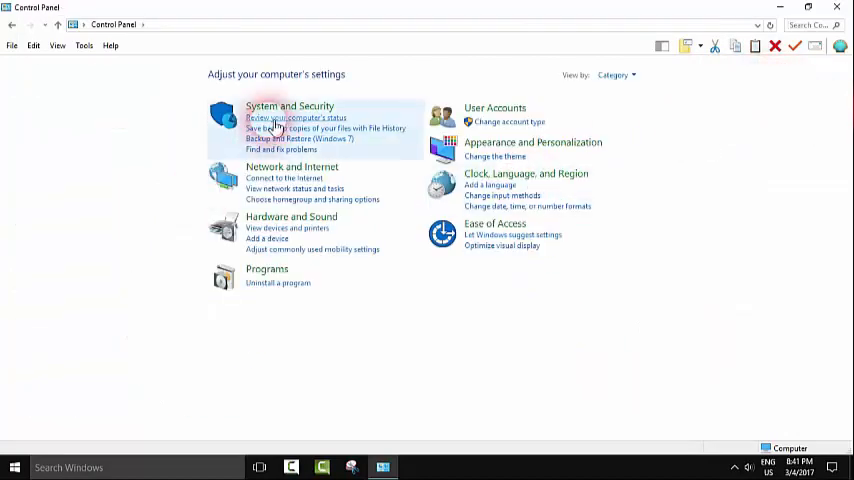
{"action": "left_click", "coordinate": [288, 106]}
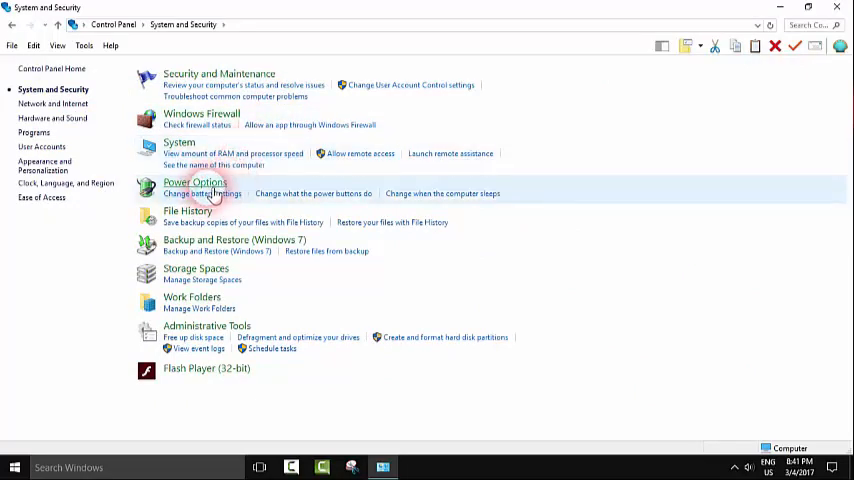
- Reach 'Choose what the power buttons do' under Power Options
{"action": "left_click", "coordinate": [194, 184]}
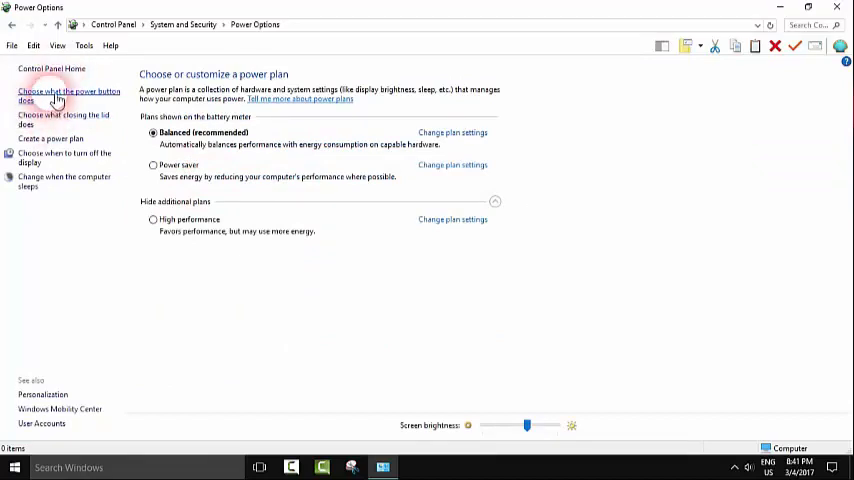
{"action": "left_click", "coordinate": [68, 96]}
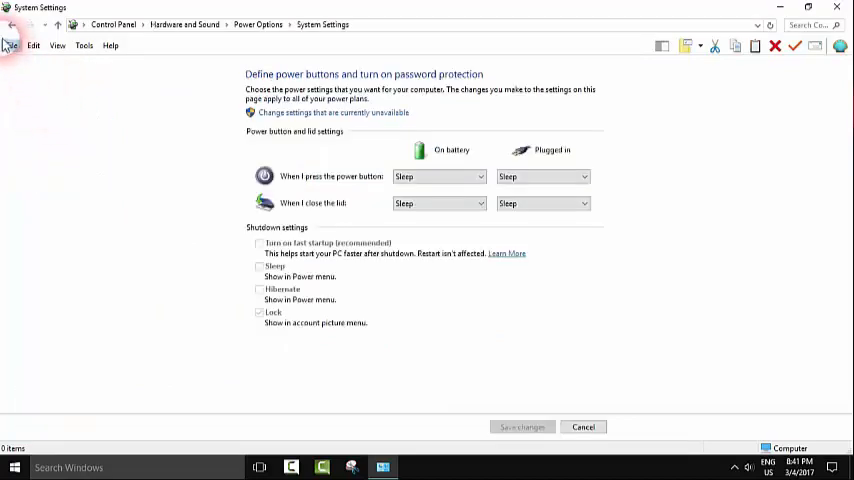
{"action": "left_click", "coordinate": [8, 24]}
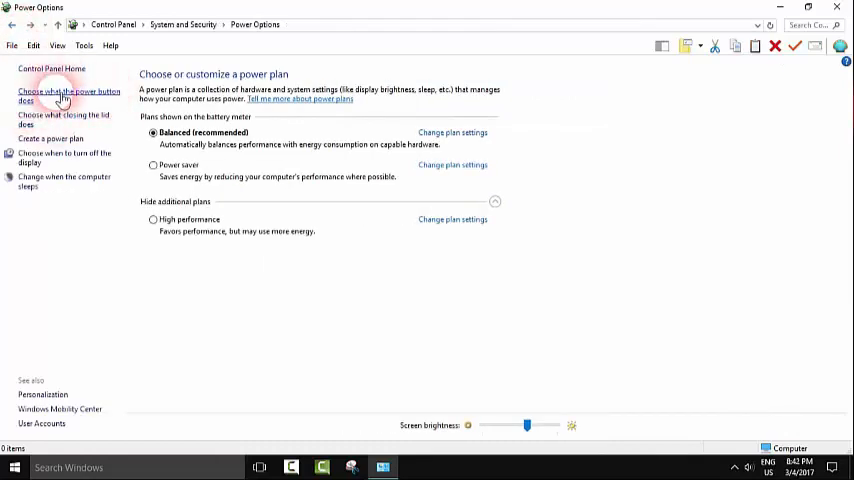
{"action": "left_click", "coordinate": [68, 96]}
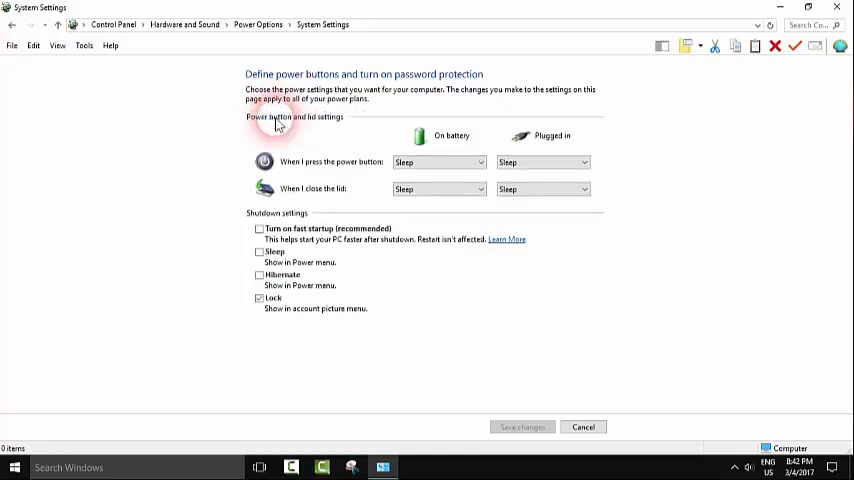
- Tick Sleep under Shutdown settings and save the changes
{"action": "left_click", "coordinate": [260, 252]}
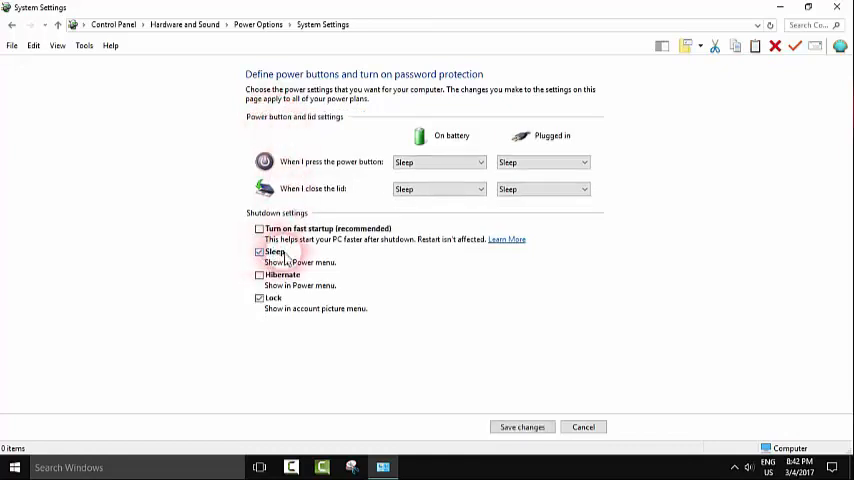
{"action": "left_click", "coordinate": [520, 428]}
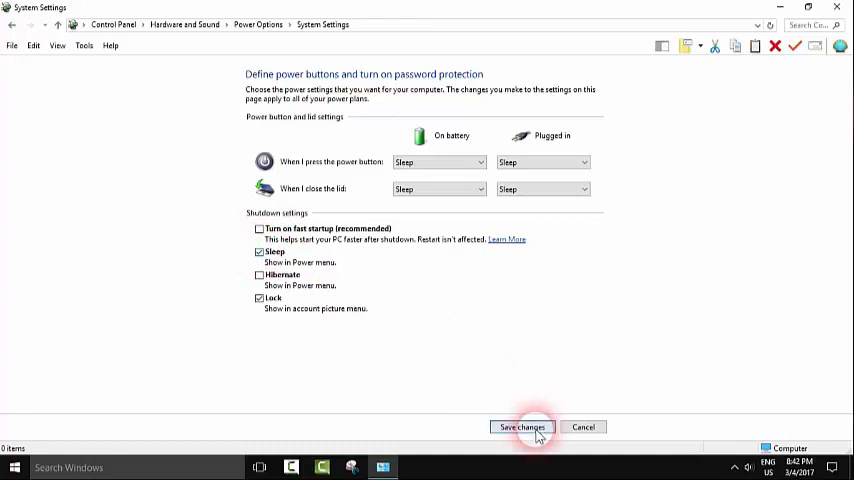
{"action": "left_click", "coordinate": [520, 428]}
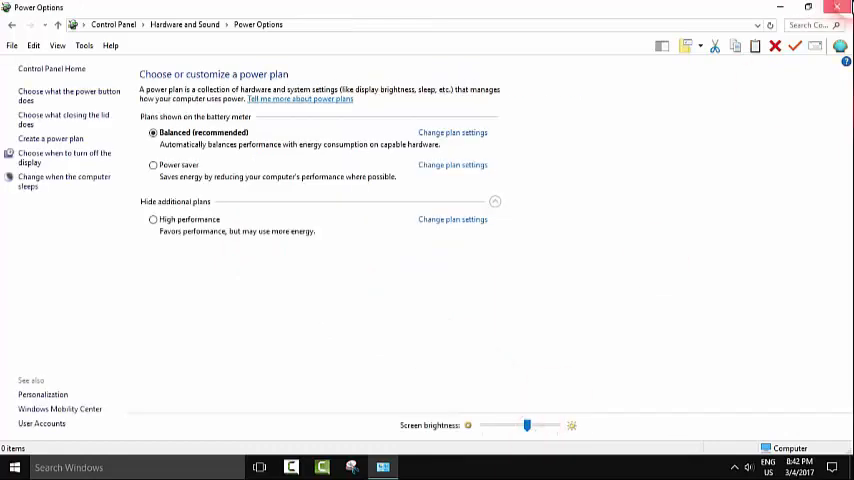
{"action": "left_click", "coordinate": [14, 468]}
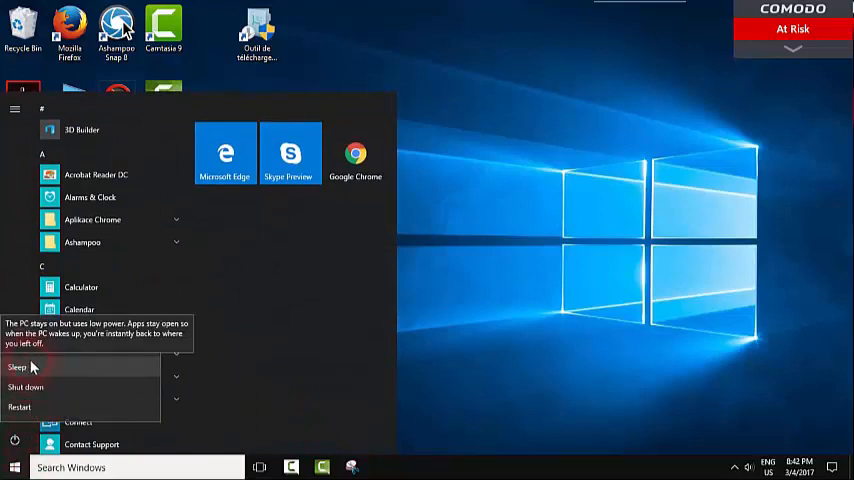
{"action": "left_click", "coordinate": [540, 260]}
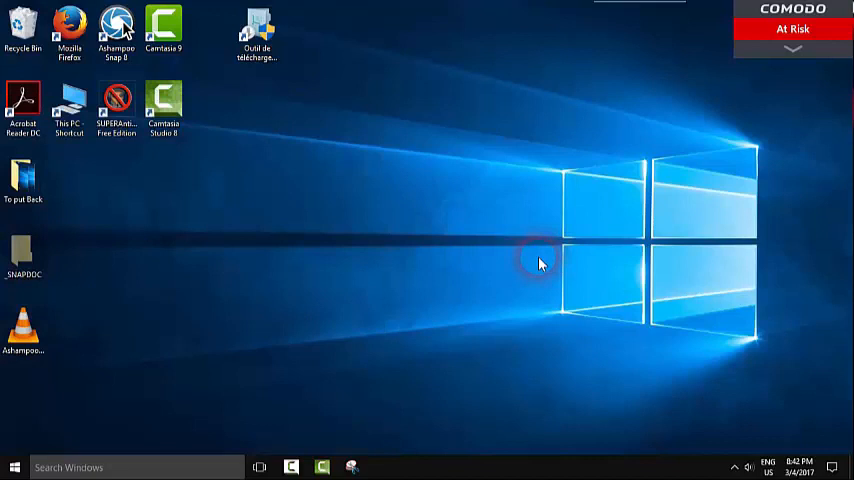